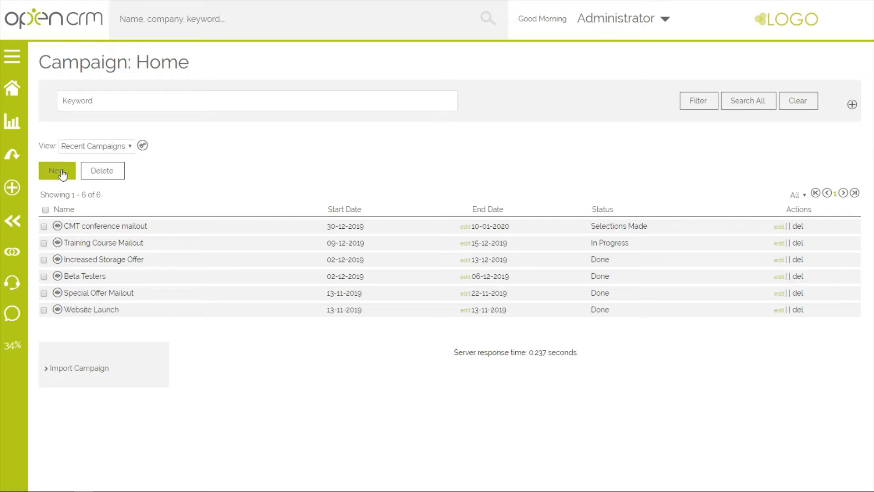
Step: Start a new campaign record from the Campaign Home page
left_click(57, 170)
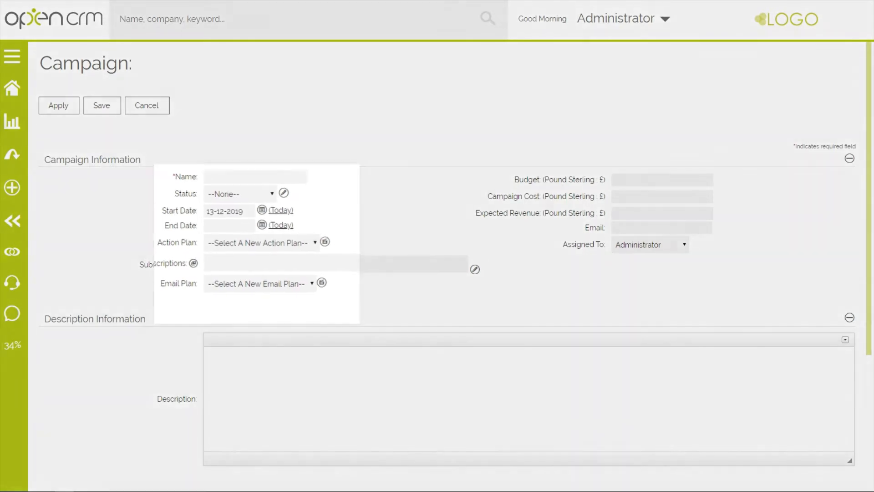
Step: Name the campaign 'Tips and Tricks', status In Progress, ending 16-01-2020, and save it
type("Tips an")
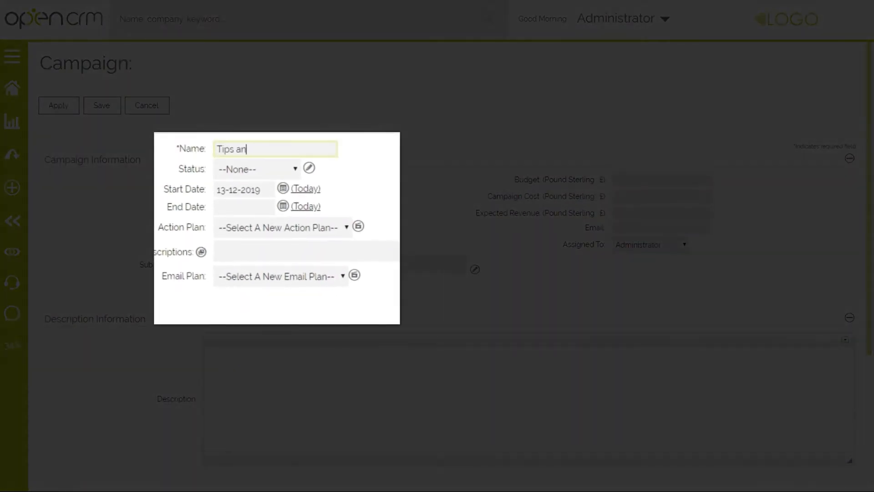
left_click(257, 168)
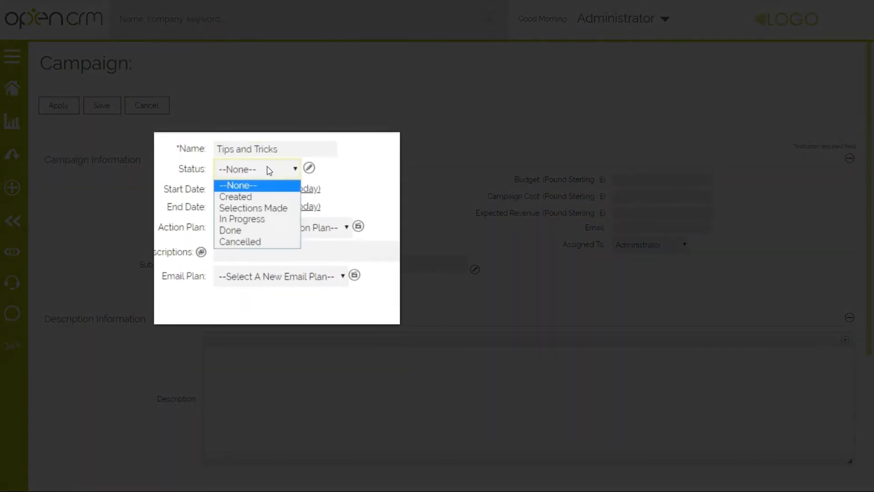
left_click(241, 218)
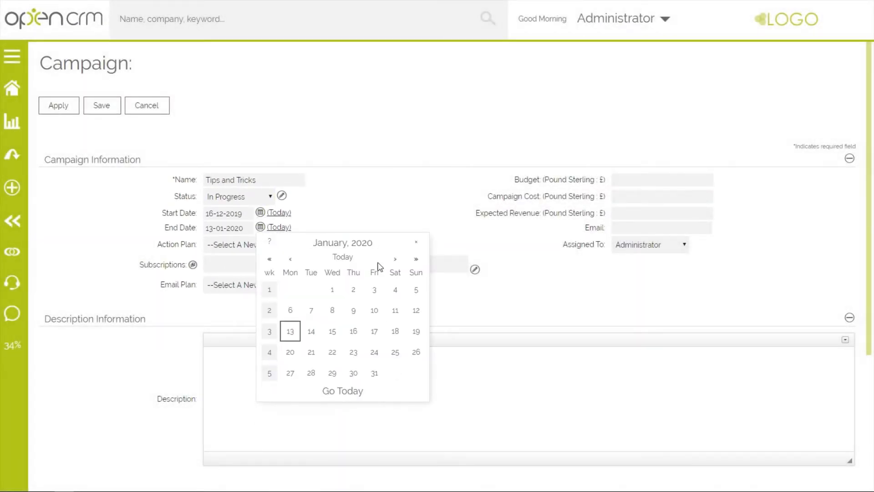
left_click(353, 331)
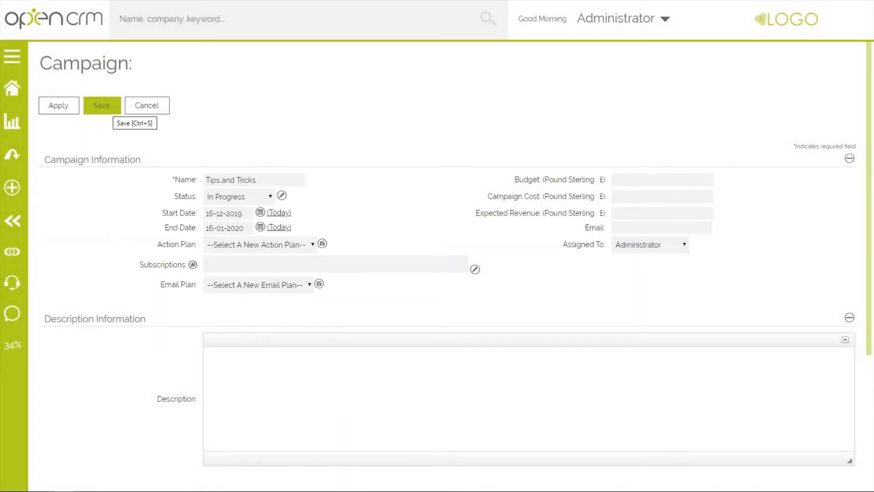
left_click(101, 106)
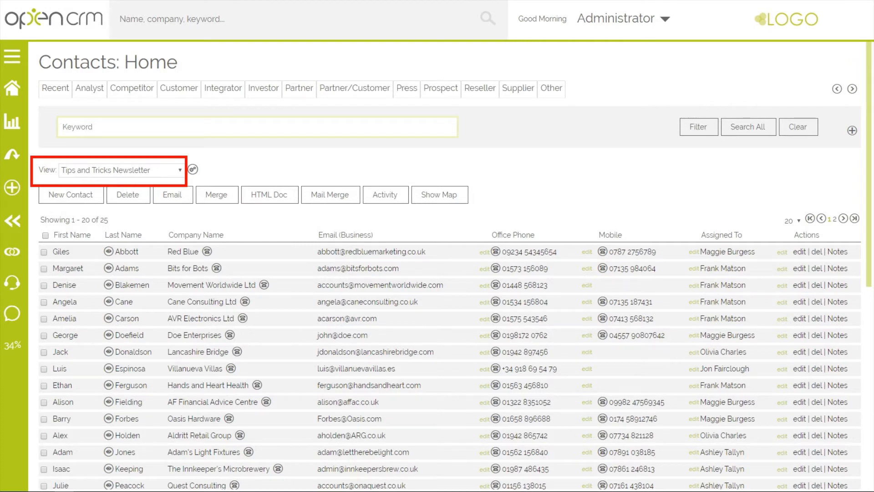
Step: Show the Tips and Tricks Newsletter contacts view and bring up the Add To Campaign picker
left_click(257, 127)
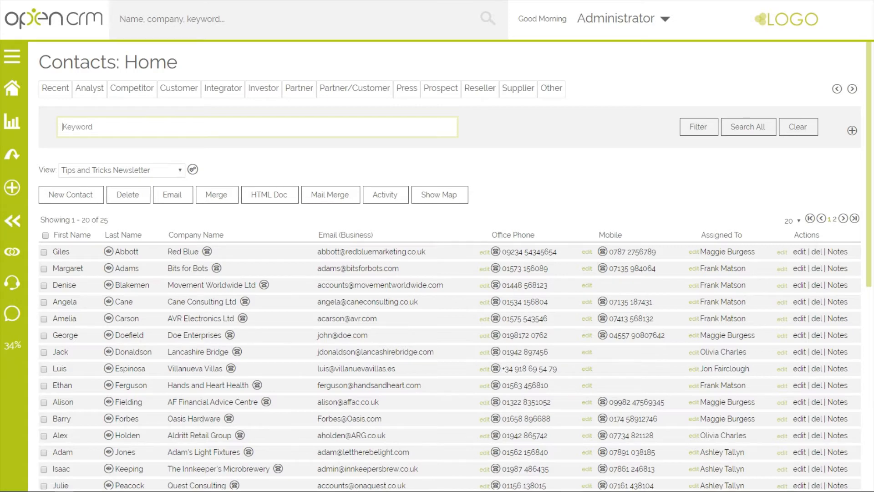
scroll("down", 3)
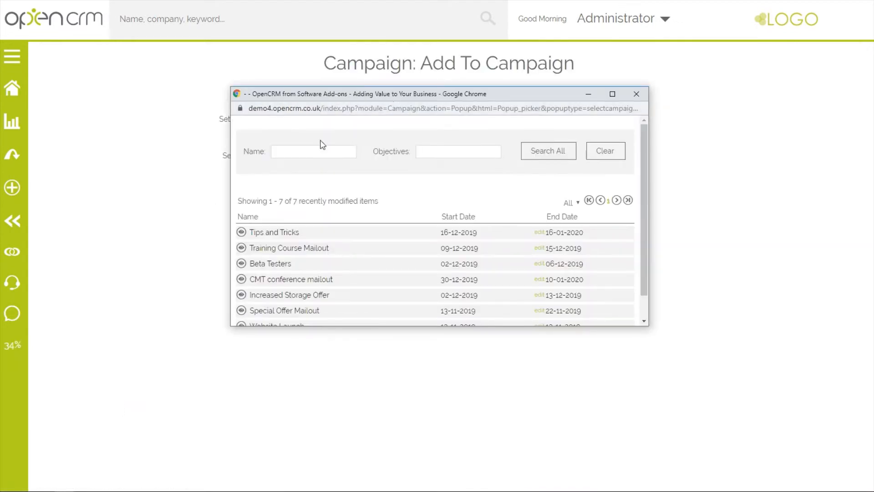
Step: Add the contacts to the Tips and Tricks campaign and start an email to its contacts
left_click(274, 233)
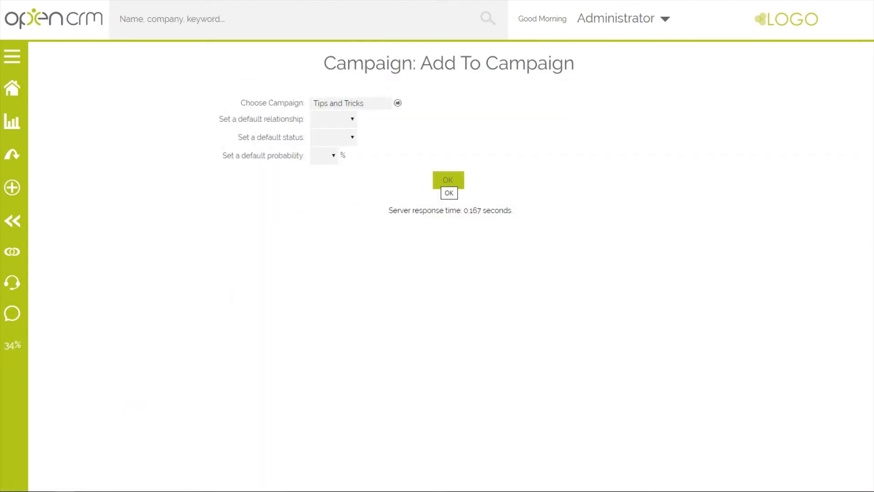
left_click(448, 179)
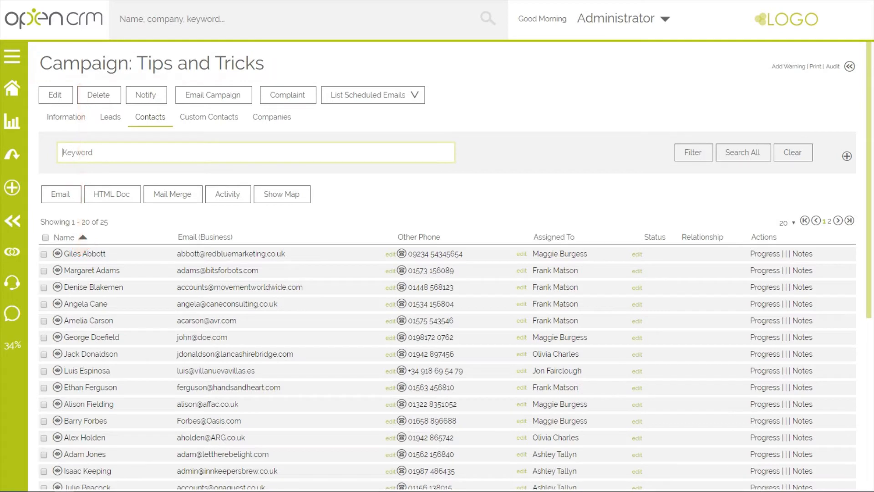
mouse_move(213, 94)
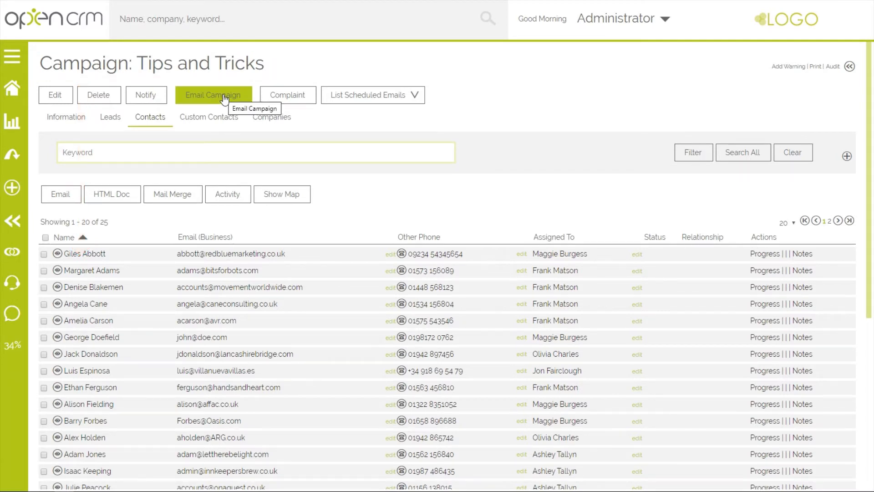
left_click(213, 95)
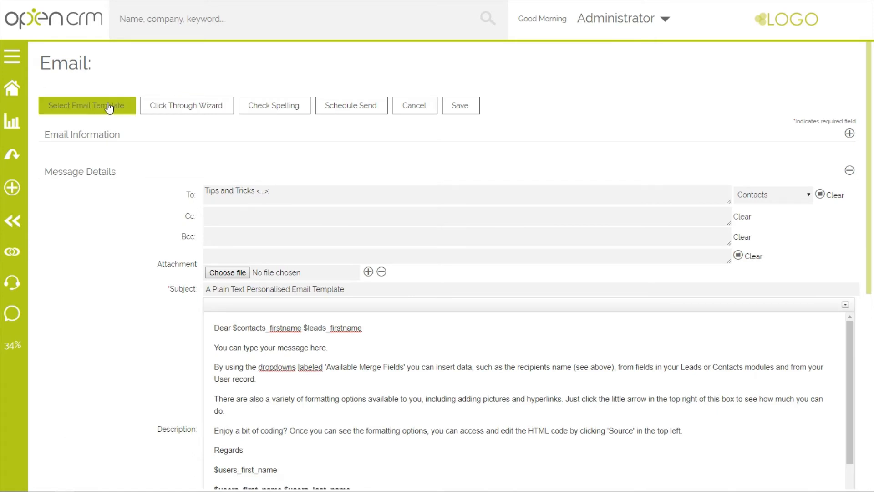
Step: Apply the Newsletter template, schedule sending for 10:00, then view the Click Through Wizard help
left_click(87, 106)
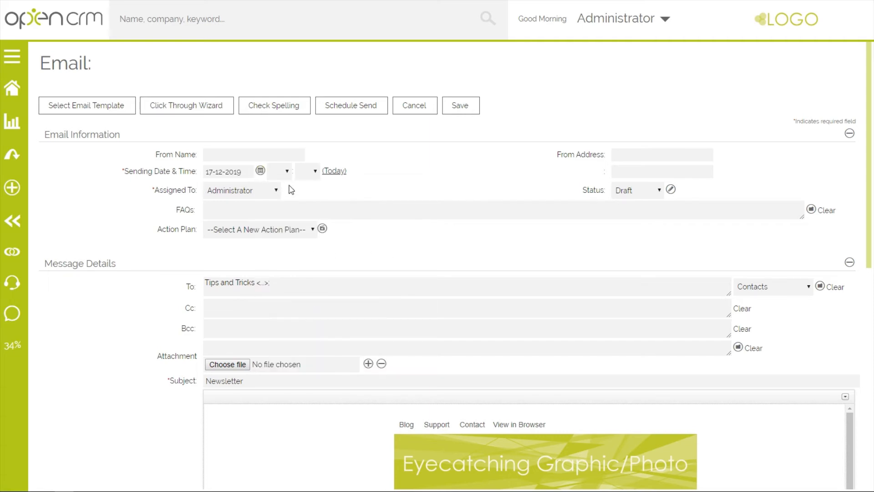
left_click(275, 172)
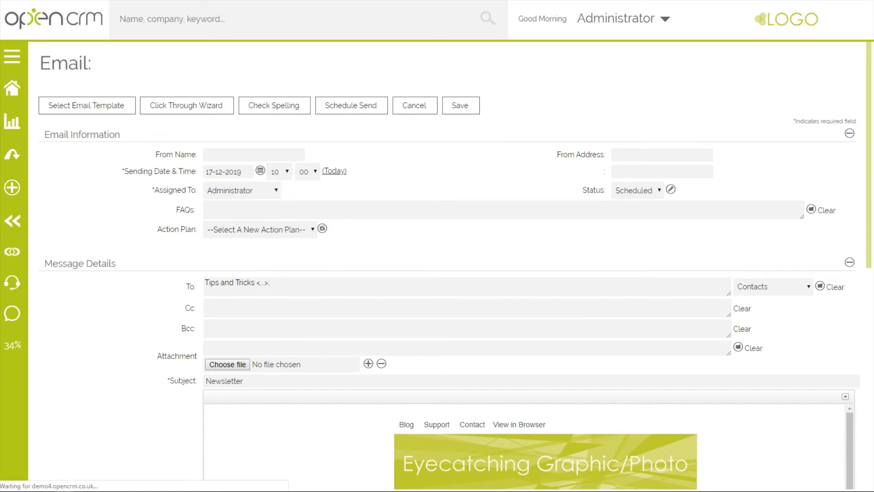
left_click(186, 105)
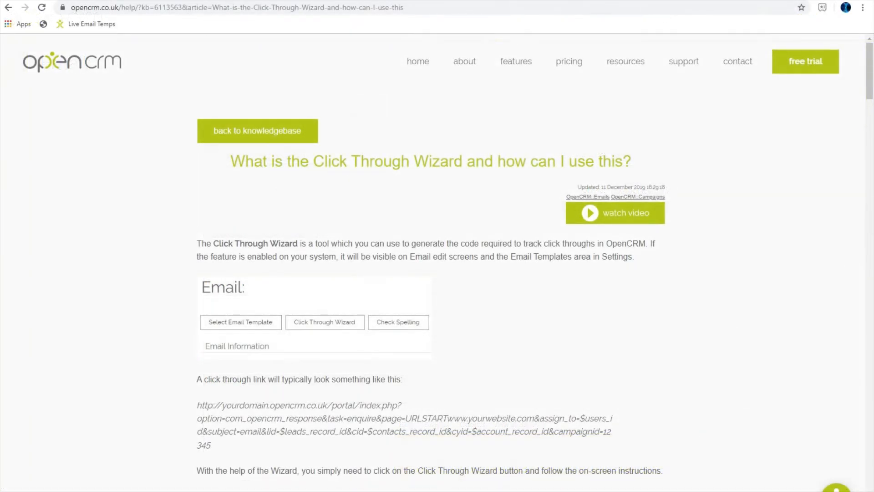